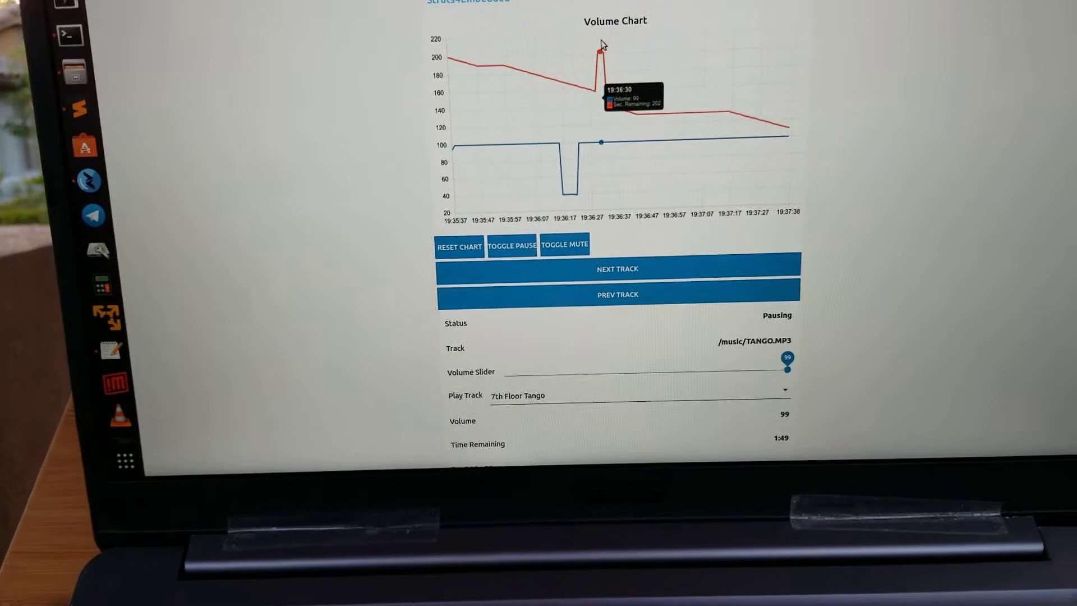
# Drag the dashboard Volume slider from 48 up to 96 while TANGO.MP3 plays
pyautogui.scroll(-3)
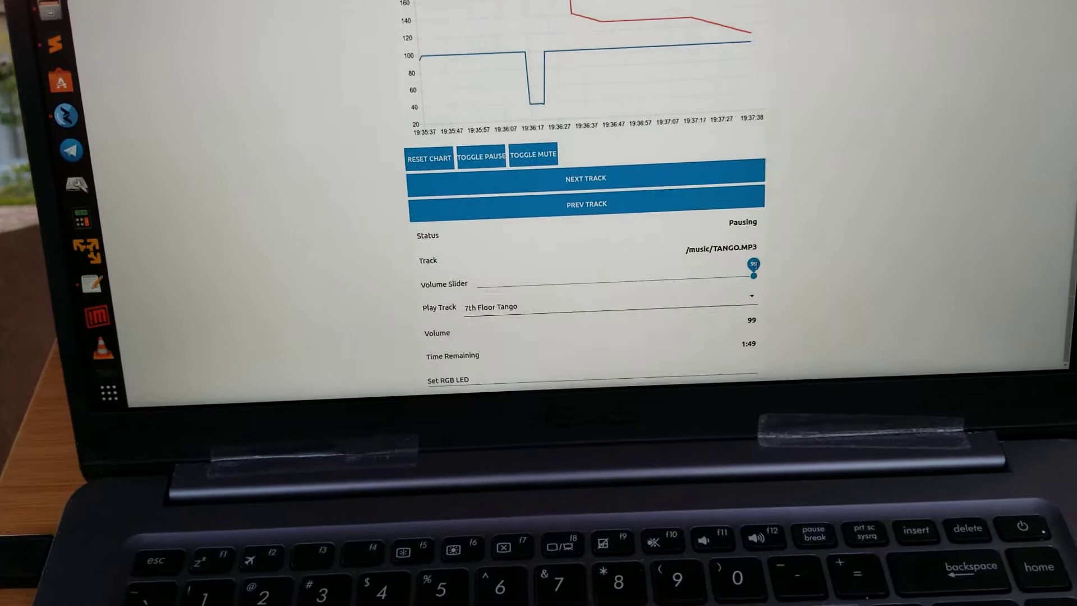
pyautogui.click(605, 306)
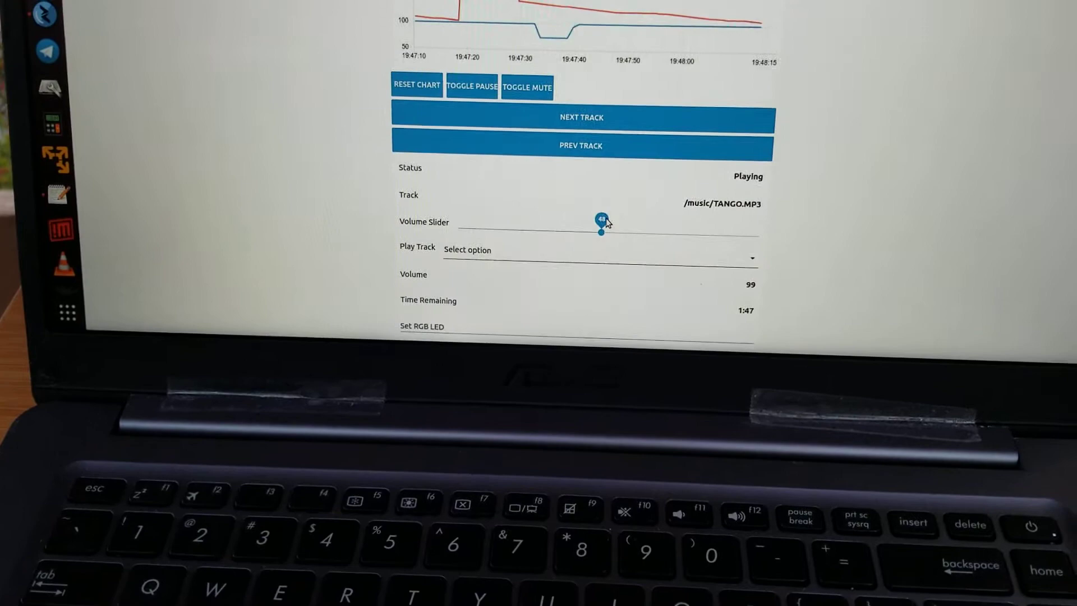
pyautogui.moveTo(601, 232); pyautogui.dragTo(725, 249)
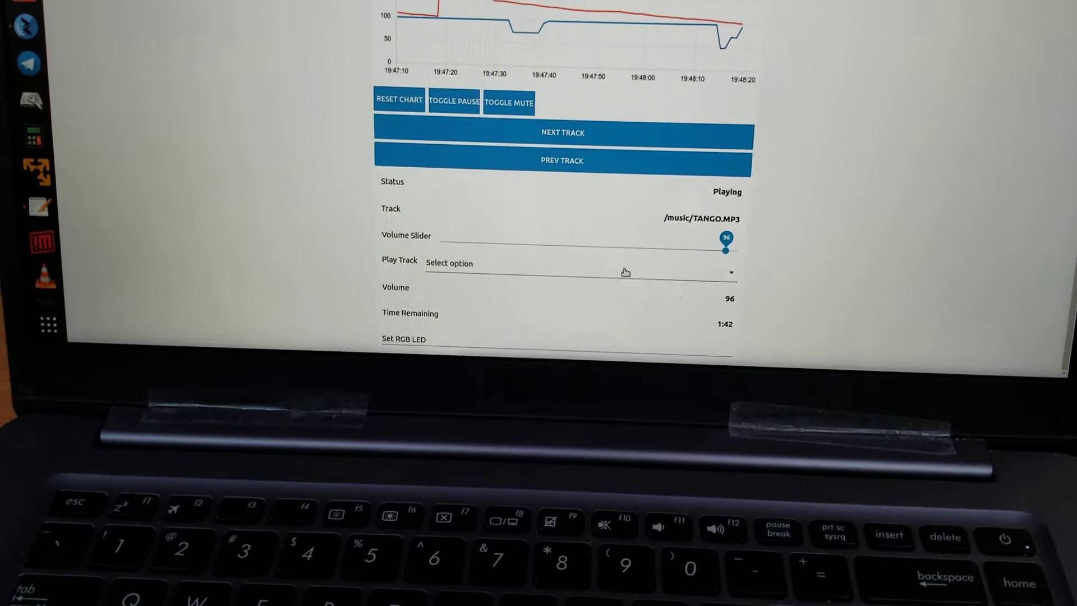
pyautogui.click(577, 272)
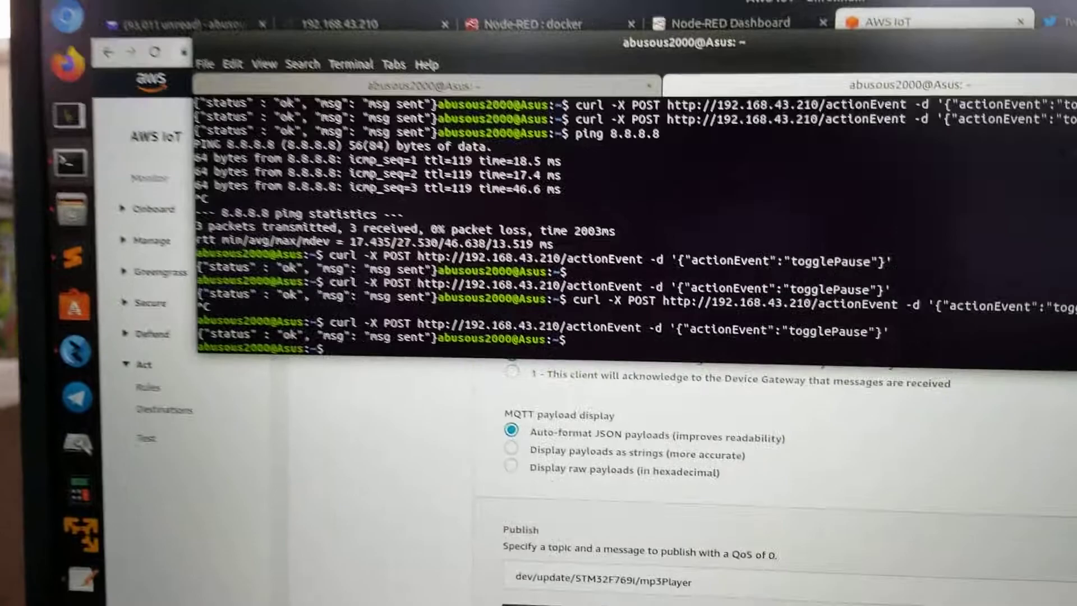
# Scroll through the terminal's togglePause curl replies reading ok, msg sent
pyautogui.scroll(-3)
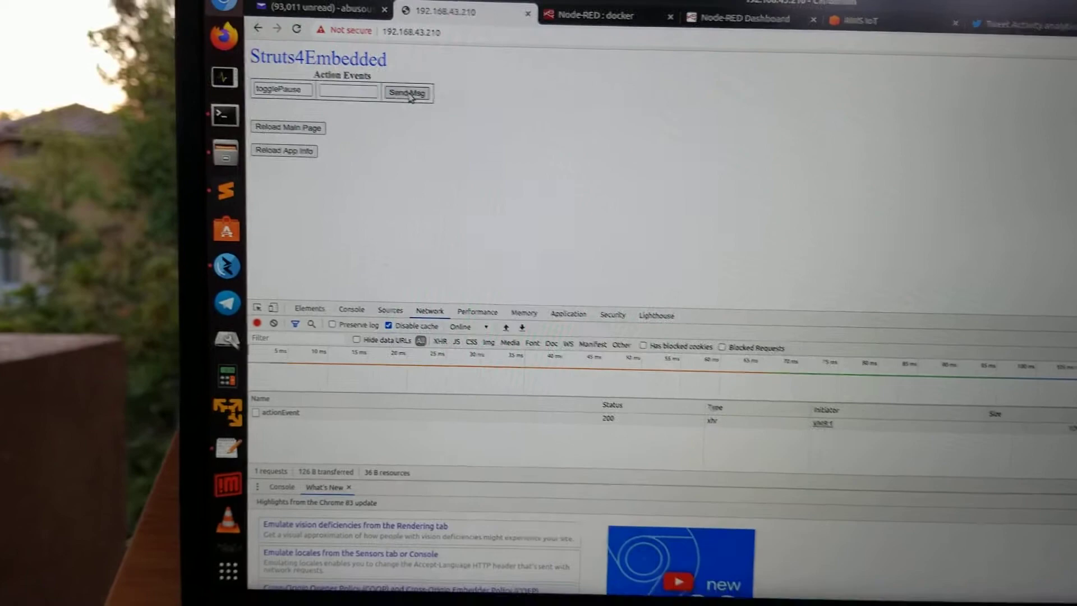
# Send the togglePause action event with Send4Msg on the Struts4Embedded page
pyautogui.click(407, 92)
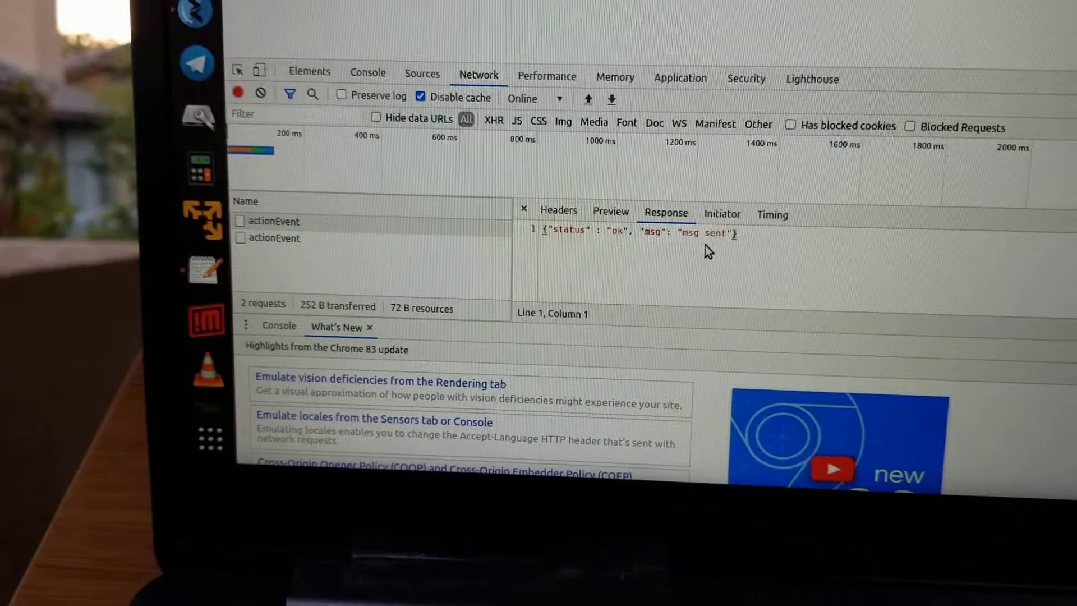